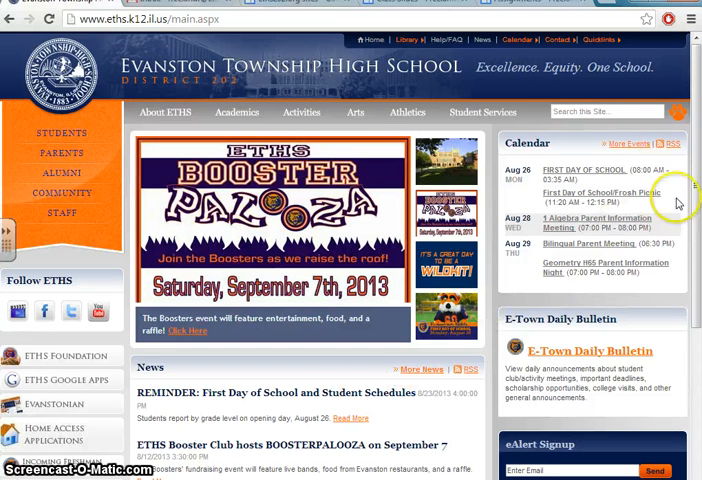
# Reach Mr. Freeland's teacher site through the ETHS Teacher Web Pages directory under Math Teachers
pyautogui.scroll(-3)
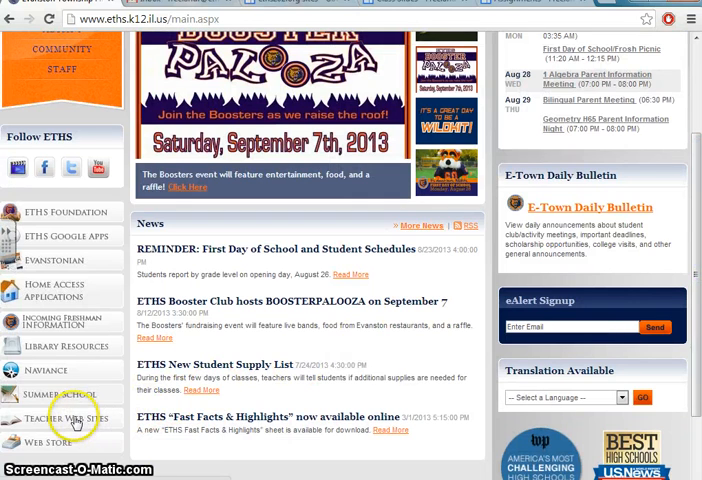
pyautogui.click(64, 418)
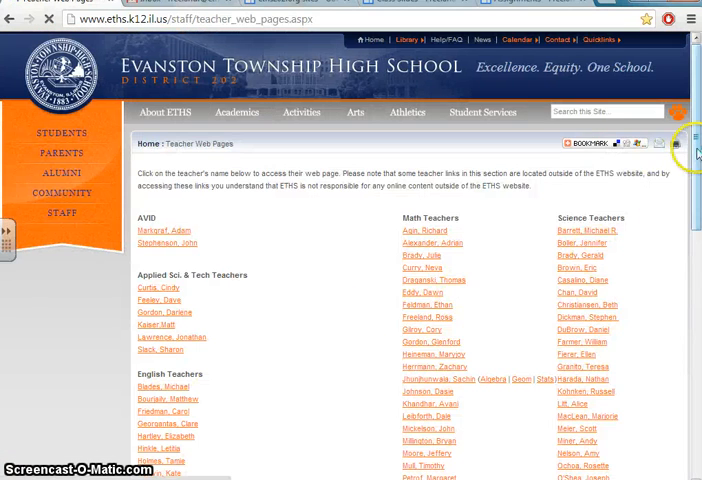
pyautogui.scroll(-3)
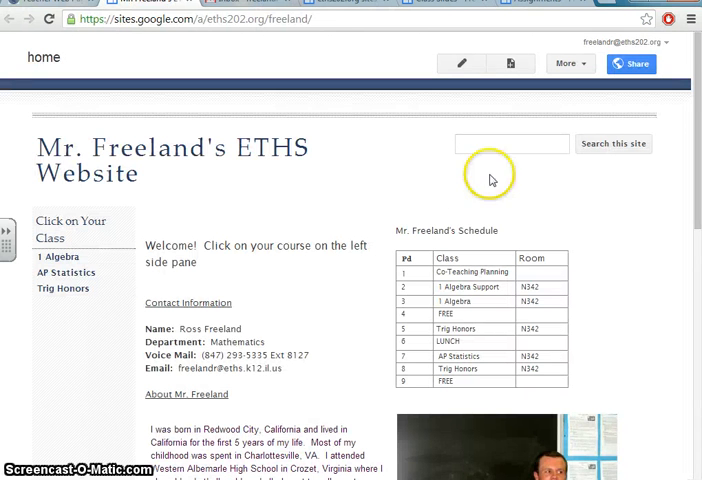
pyautogui.scroll(-3)
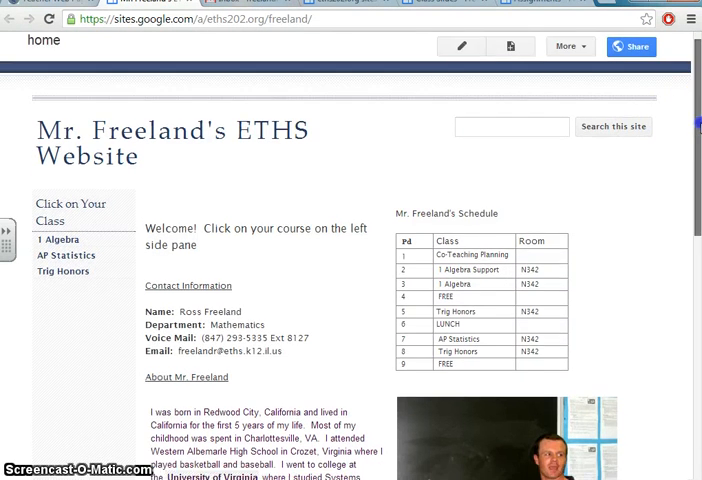
pyautogui.scroll(-3)
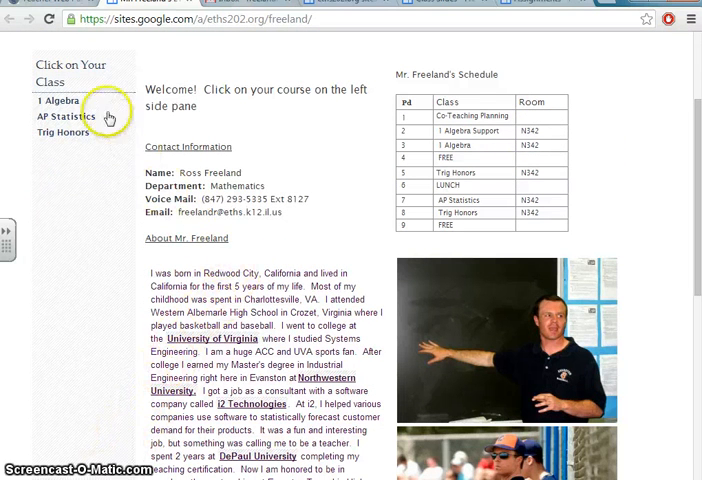
pyautogui.moveTo(420, 186)
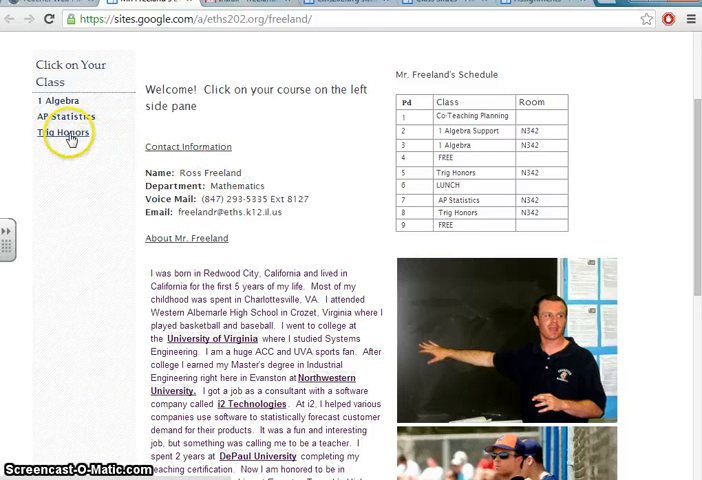
# Open the Trig Honors 2013-14 site and scroll past the calendar to the Assignments, Homework and Class Slides boxes
pyautogui.click(64, 132)
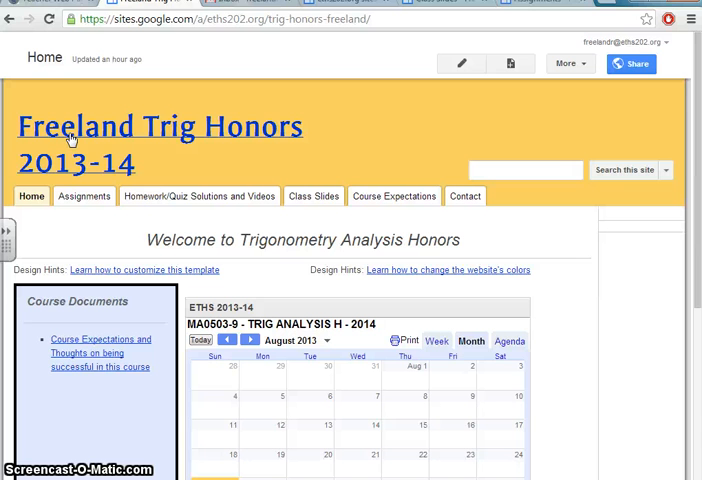
pyautogui.scroll(-3)
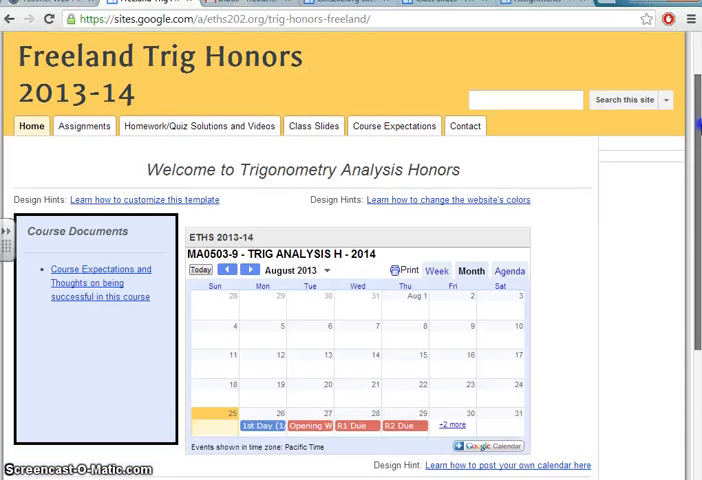
pyautogui.scroll(-3)
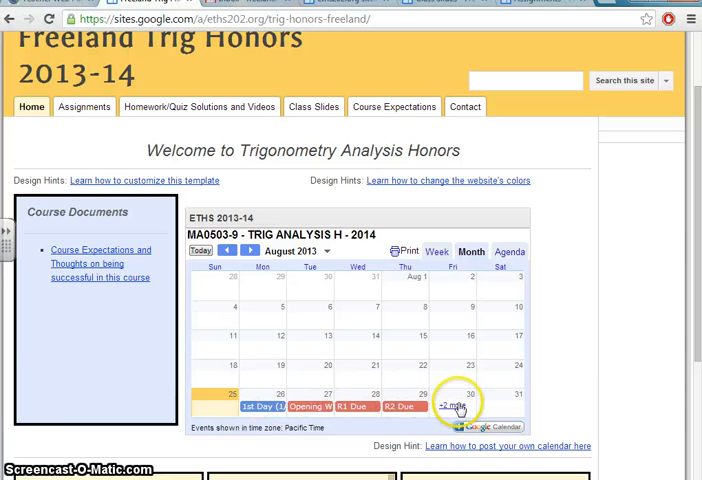
pyautogui.moveTo(256, 396)
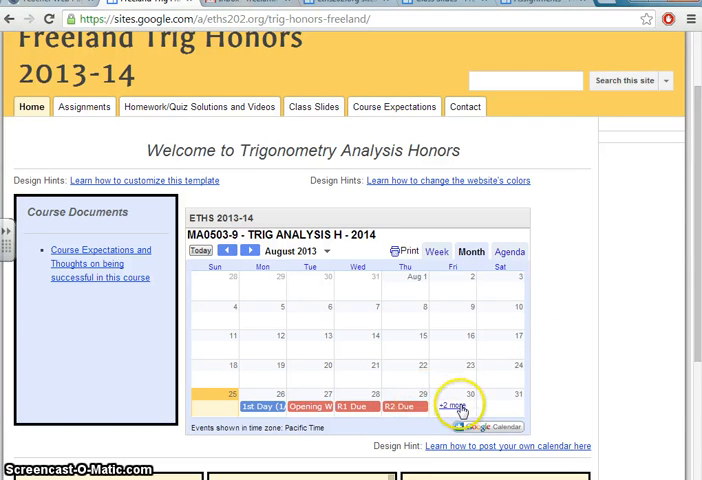
pyautogui.scroll(-3)
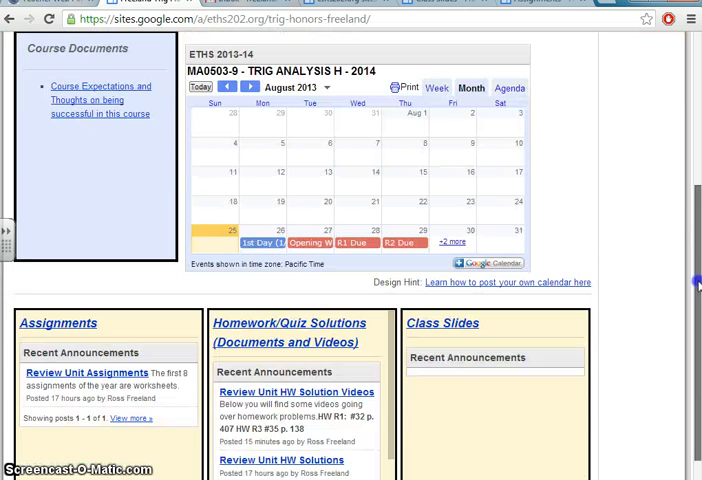
pyautogui.scroll(-3)
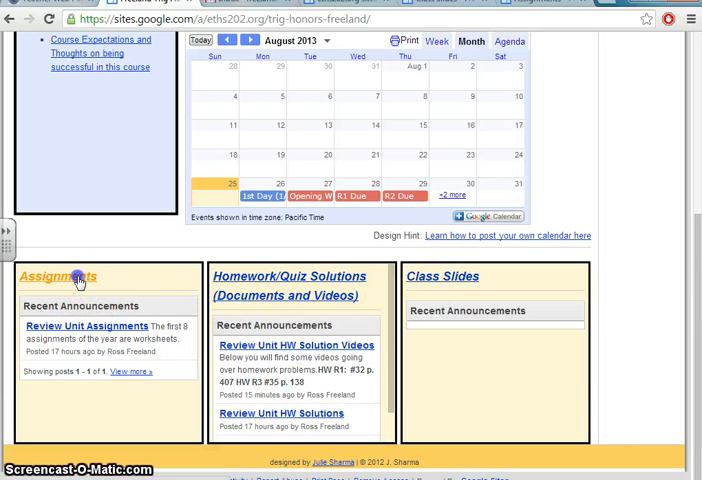
# Open the Assignments page and view the Review Unit Assignments post with its attached worksheets
pyautogui.click(58, 276)
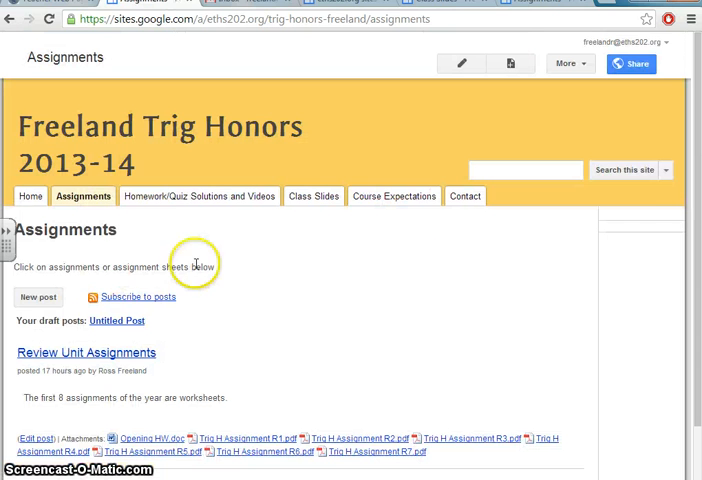
pyautogui.scroll(-3)
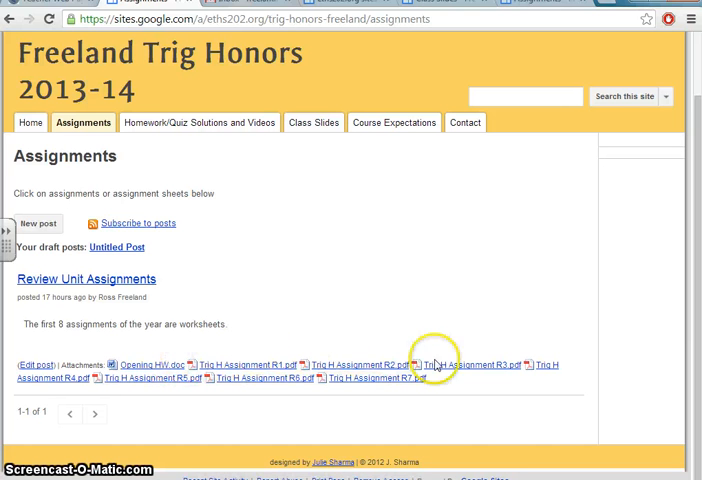
pyautogui.moveTo(344, 300)
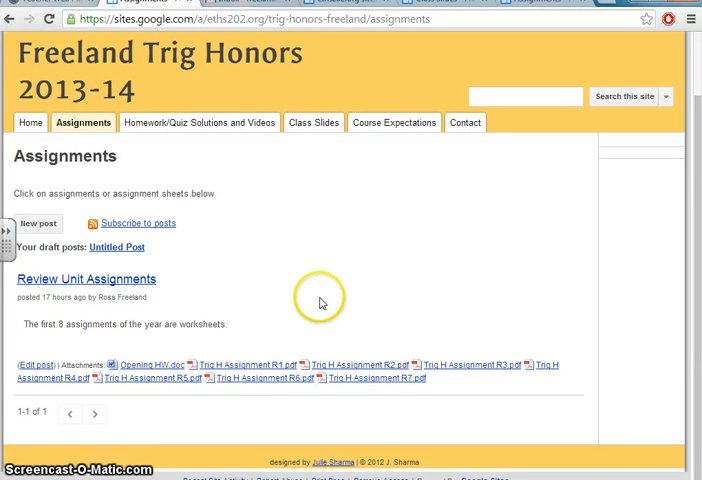
pyautogui.moveTo(292, 358)
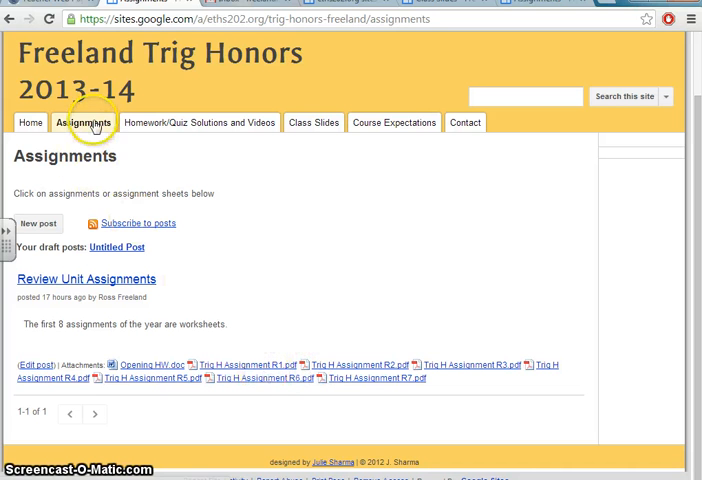
pyautogui.moveTo(176, 128)
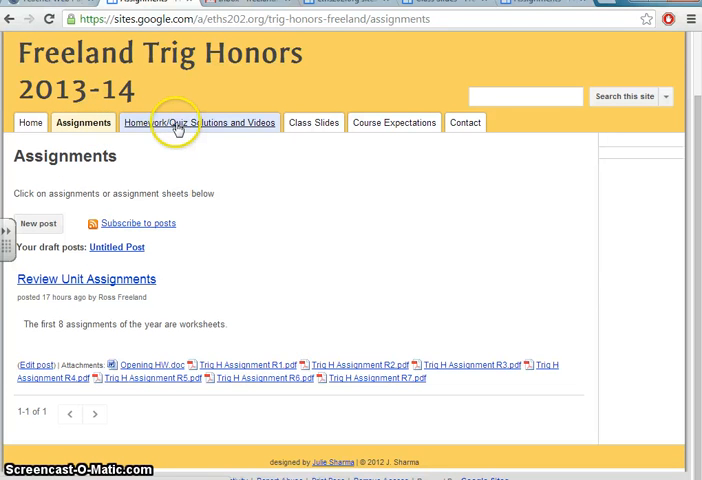
pyautogui.moveTo(196, 124)
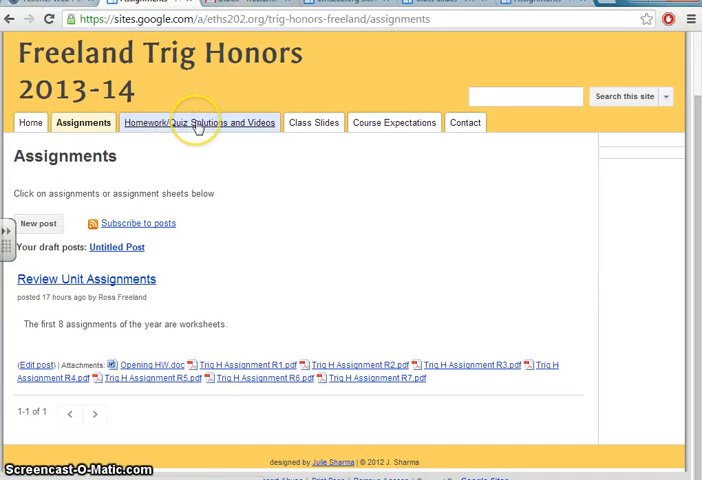
# Open the Homework/Quiz Solutions and Videos page and scroll to the Review Unit HW Solutions post
pyautogui.click(198, 122)
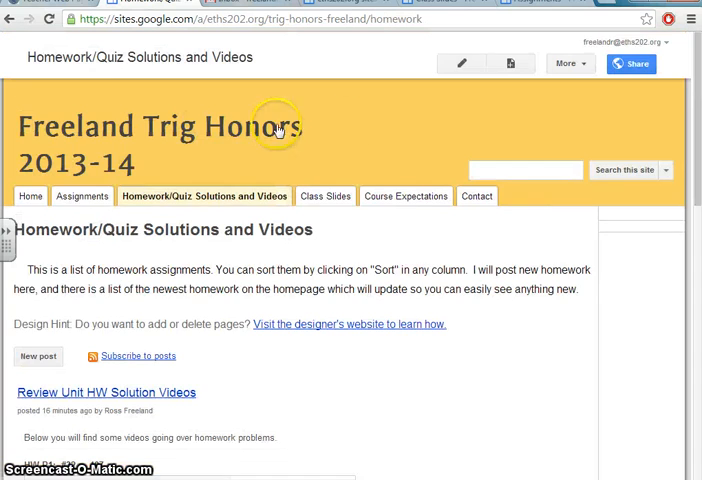
pyautogui.scroll(-3)
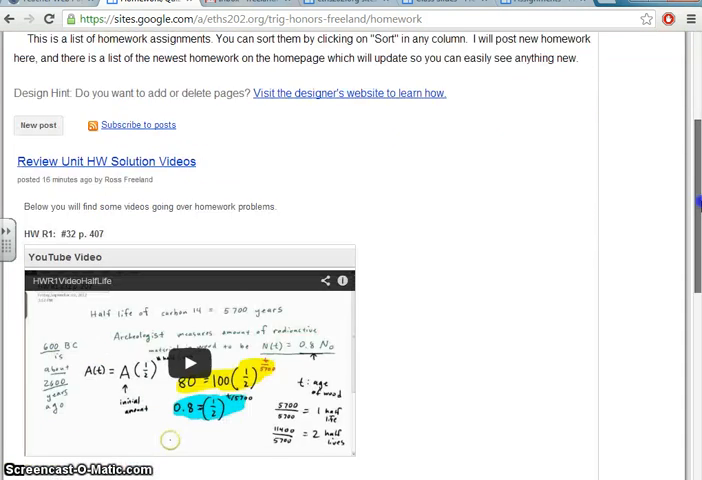
pyautogui.scroll(-3)
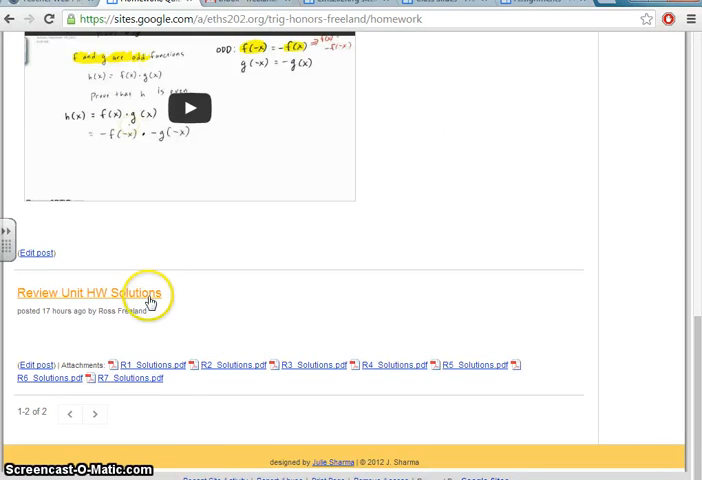
pyautogui.moveTo(128, 300)
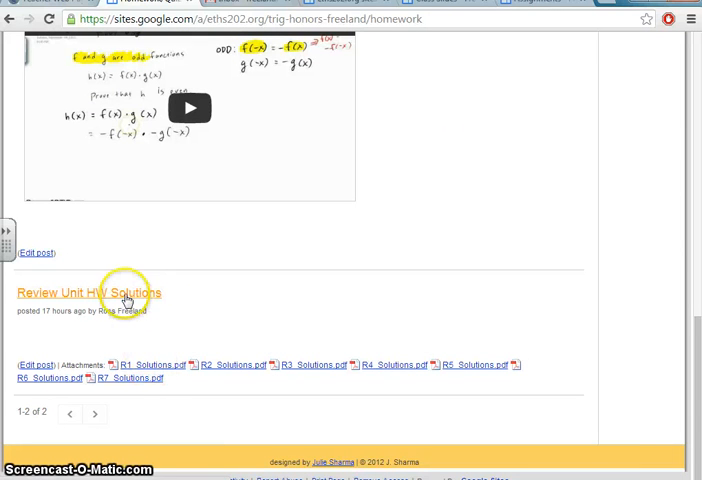
pyautogui.moveTo(150, 356)
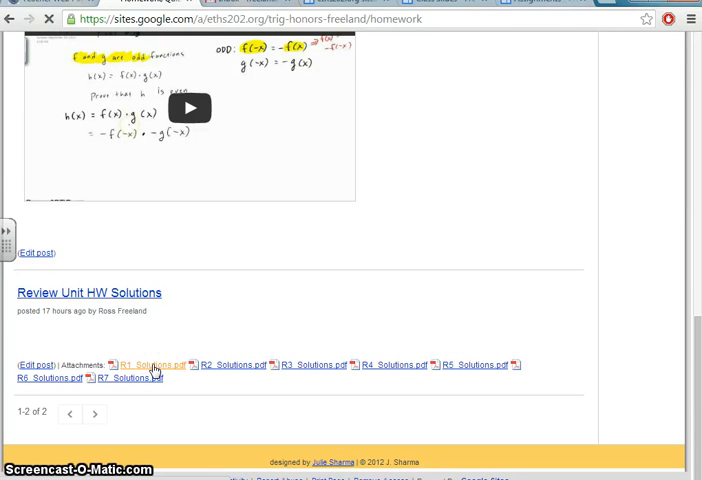
pyautogui.click(152, 364)
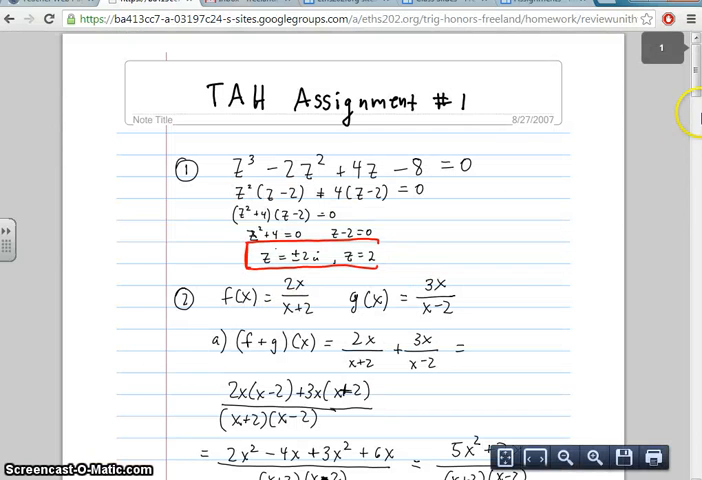
pyautogui.scroll(-3)
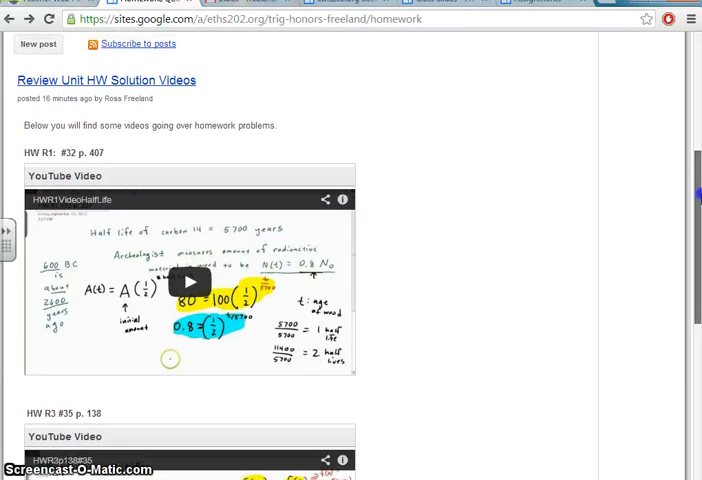
pyautogui.scroll(-3)
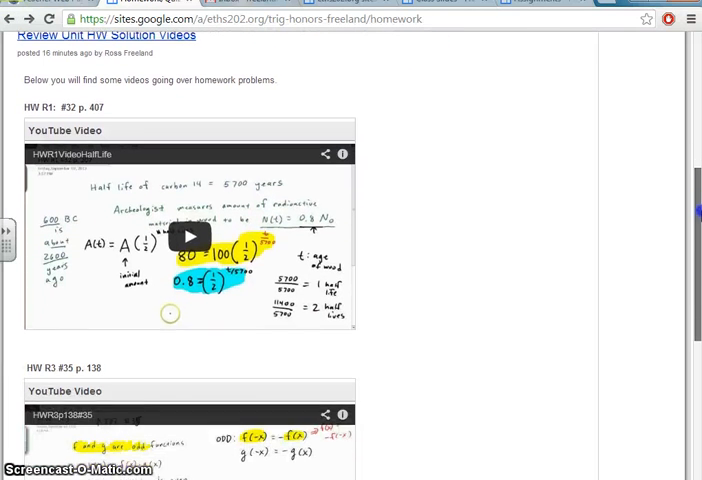
pyautogui.moveTo(424, 152)
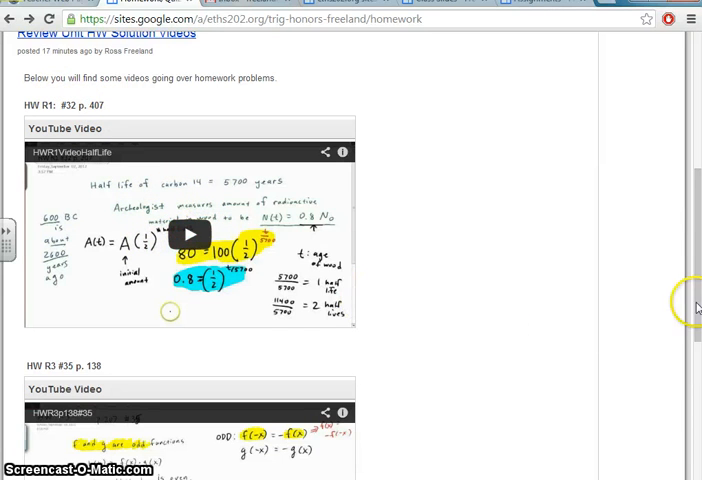
pyautogui.scroll(-3)
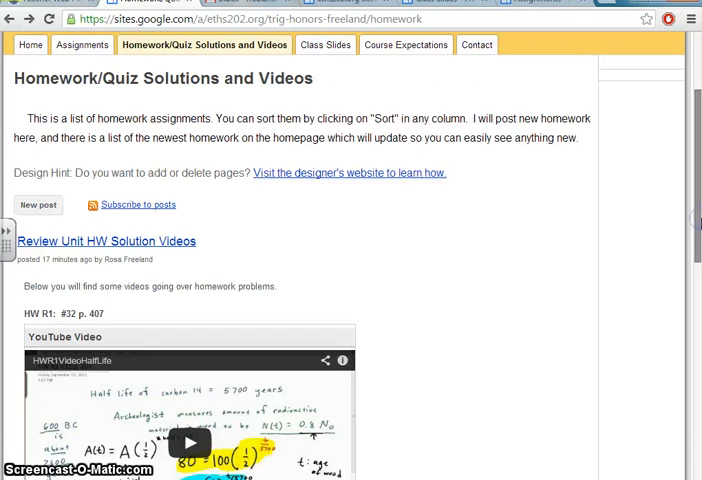
pyautogui.moveTo(464, 232)
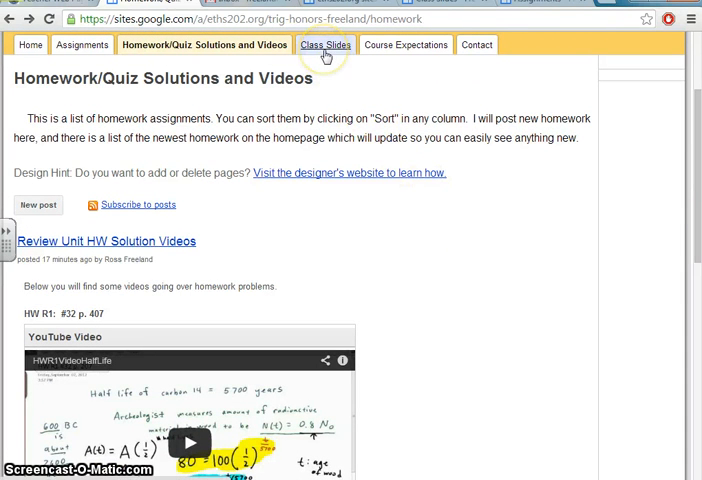
# Review the Class Slides page, then open the syllabus document from the Course Expectations page
pyautogui.click(324, 44)
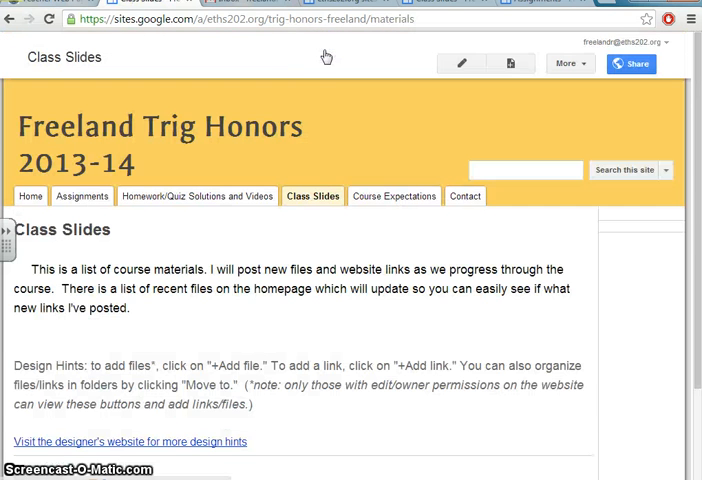
pyautogui.scroll(-3)
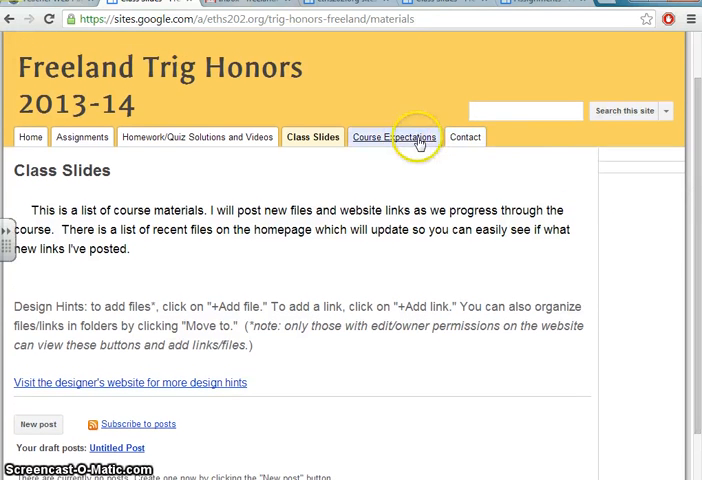
pyautogui.click(394, 136)
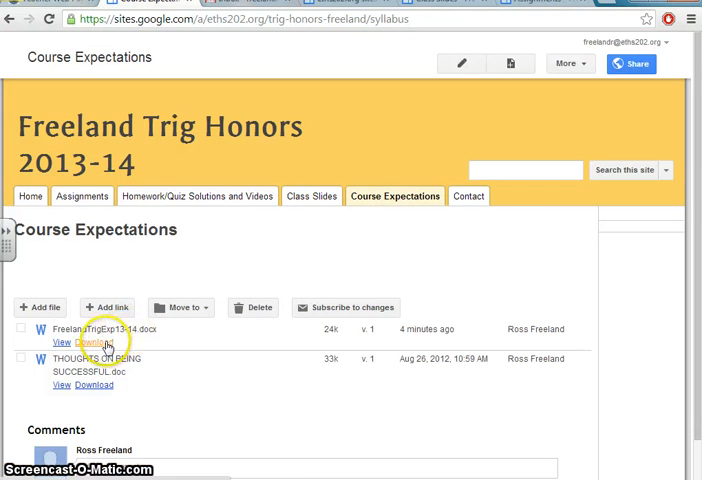
pyautogui.click(92, 342)
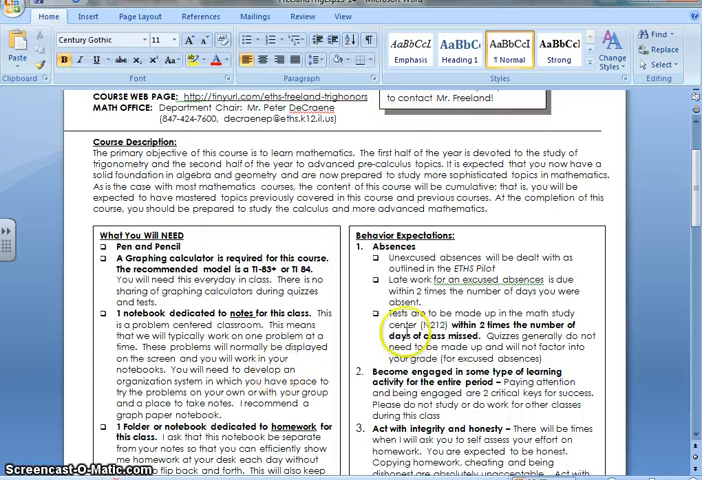
# Scroll the syllabus to its Systems of Support, free periods and Homework Policy sections
pyautogui.scroll(-3)
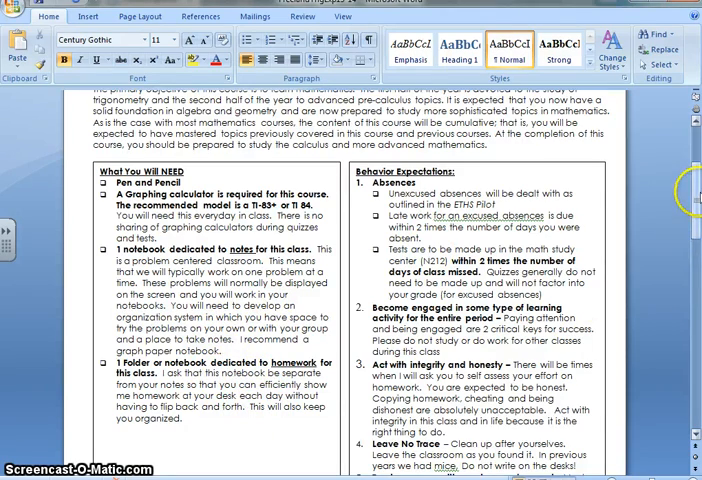
pyautogui.scroll(-3)
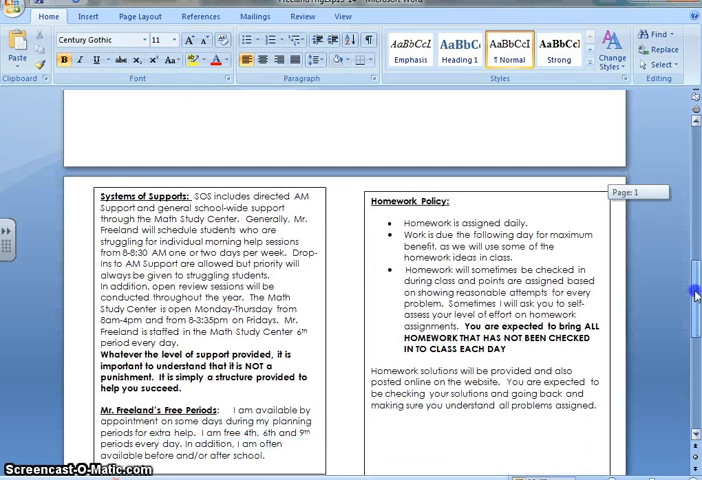
pyautogui.scroll(-3)
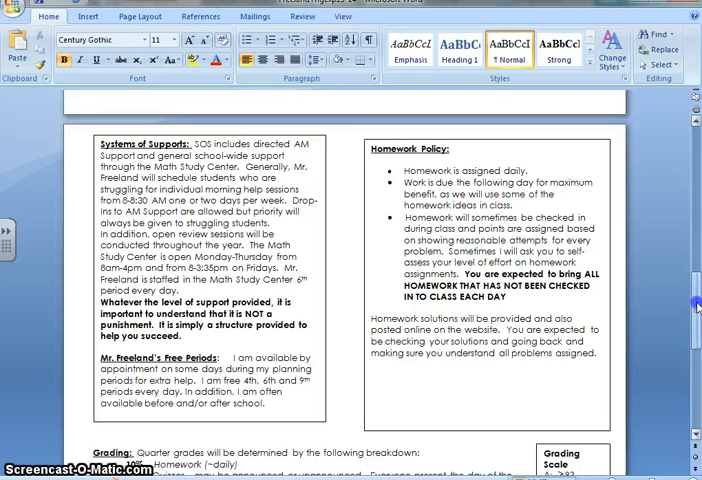
pyautogui.scroll(-3)
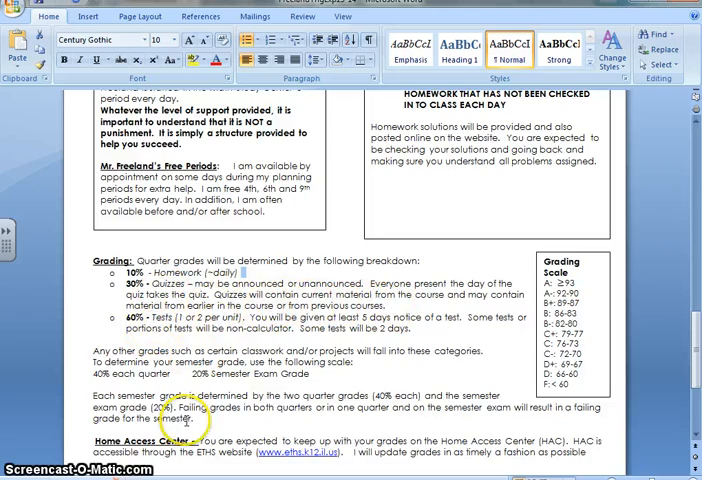
pyautogui.scroll(-3)
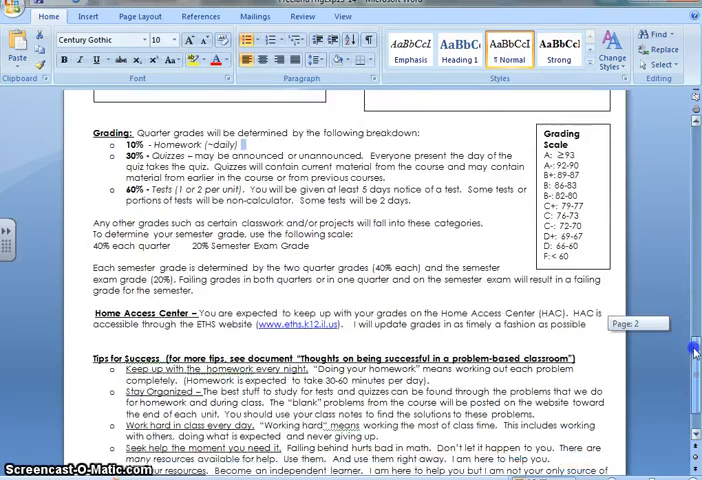
pyautogui.scroll(-3)
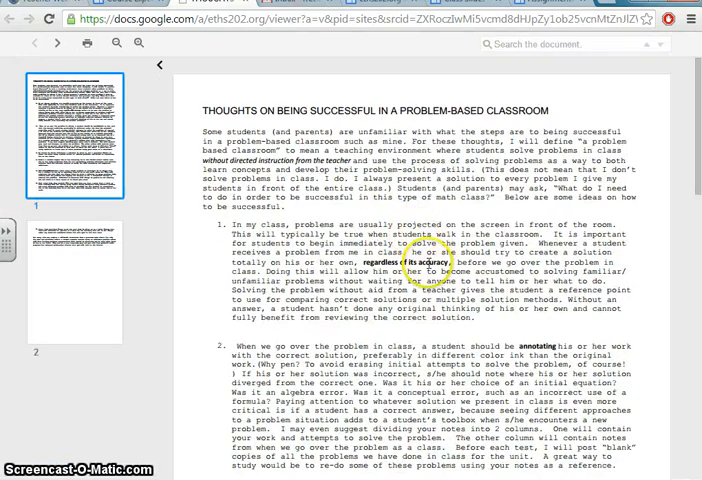
# Read through the introduction and first two points of the problem-based classroom success guide
pyautogui.scroll(-3)
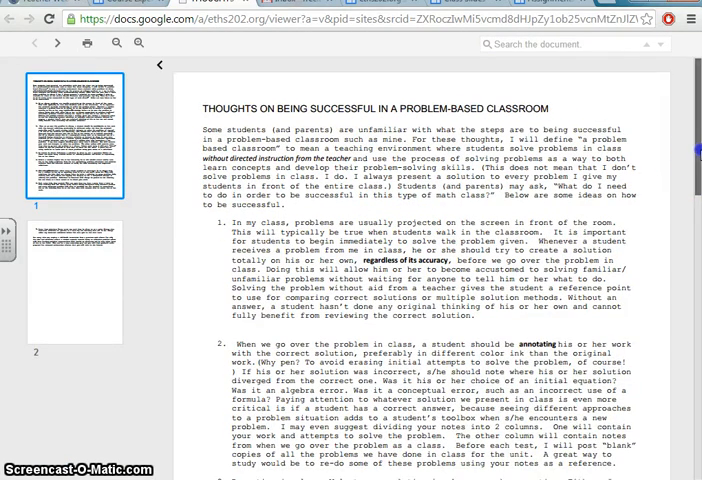
pyautogui.scroll(-3)
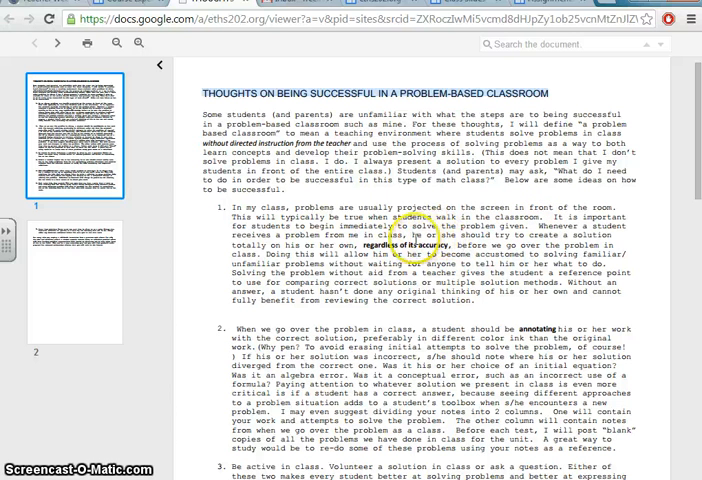
pyautogui.moveTo(524, 220)
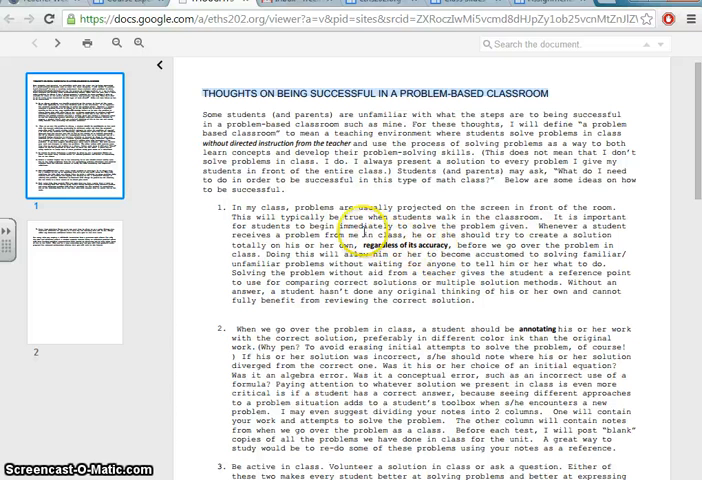
pyautogui.moveTo(656, 232)
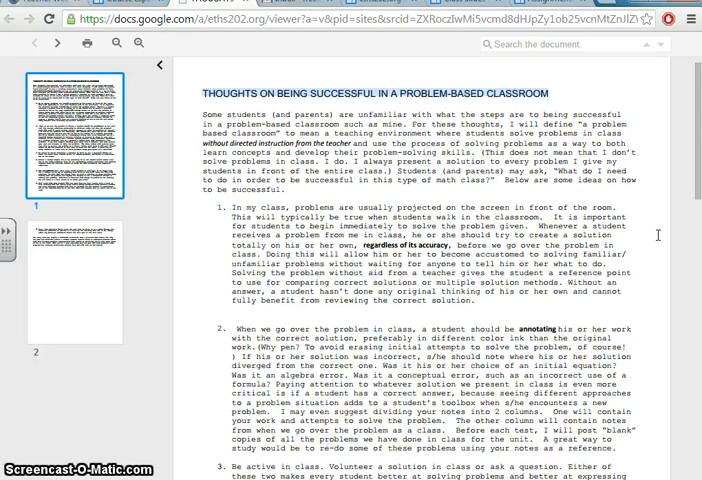
pyautogui.scroll(-3)
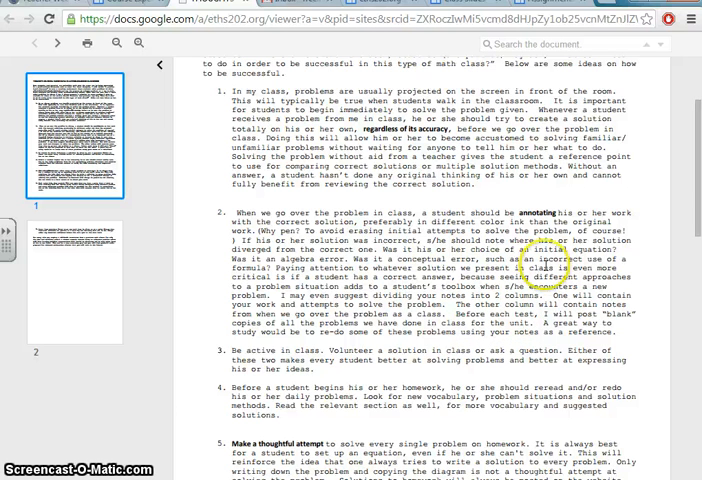
pyautogui.scroll(-3)
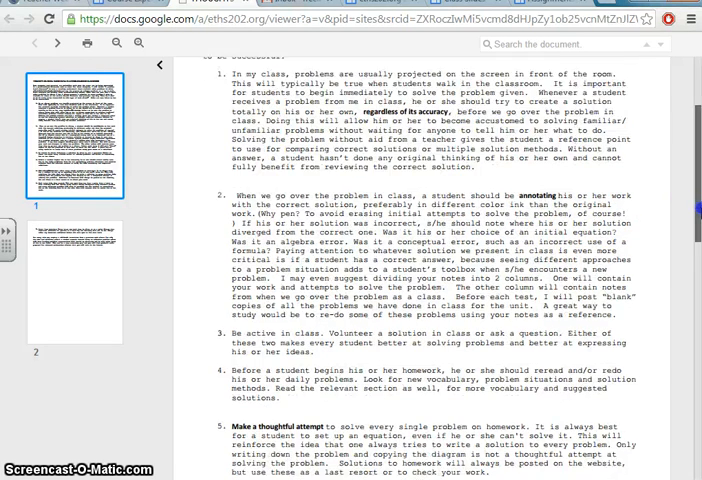
pyautogui.scroll(-3)
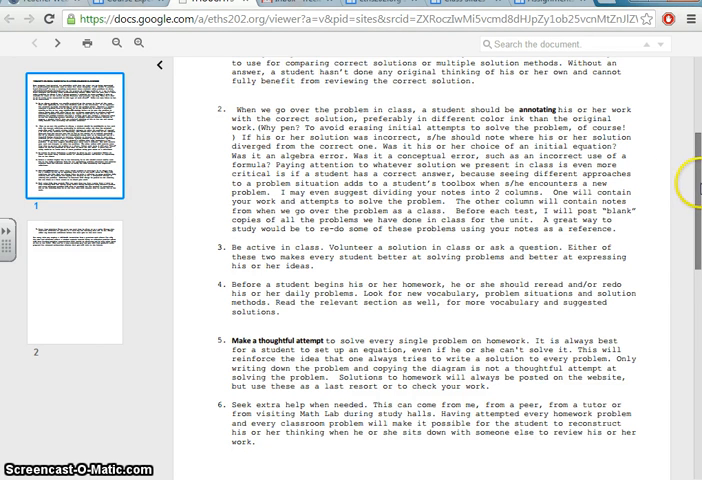
pyautogui.scroll(-3)
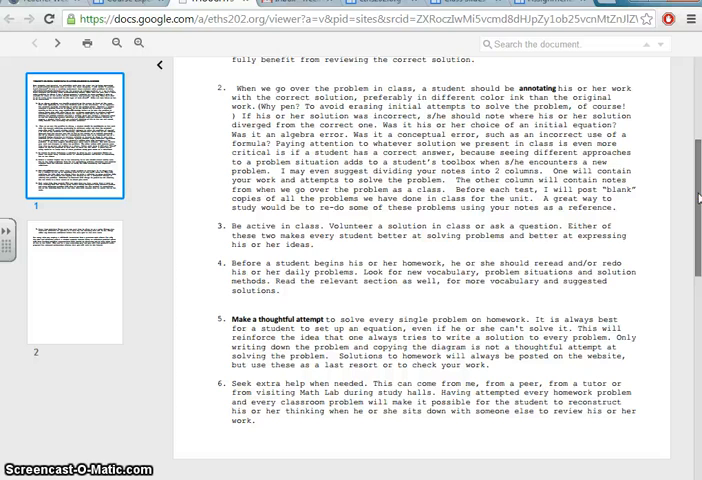
pyautogui.scroll(-3)
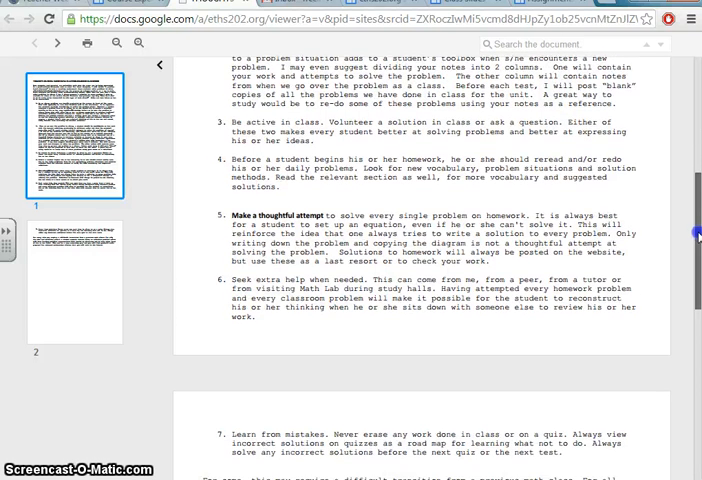
pyautogui.scroll(-3)
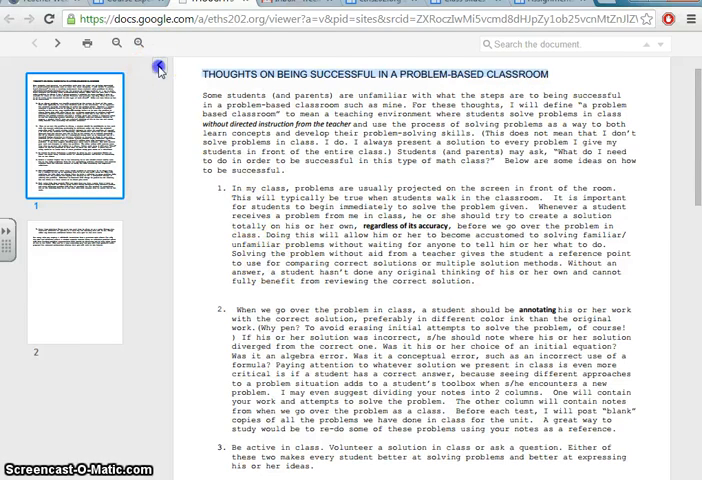
pyautogui.scroll(-3)
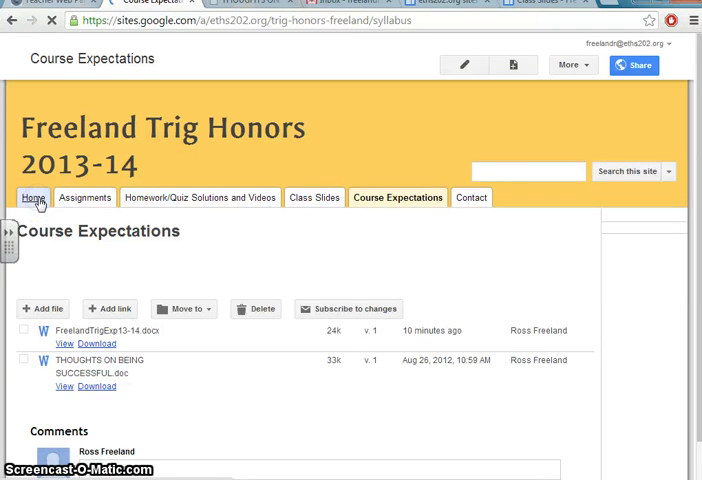
# Return to the Trig Honors home page and scroll to its calendar and announcement boxes
pyautogui.click(34, 196)
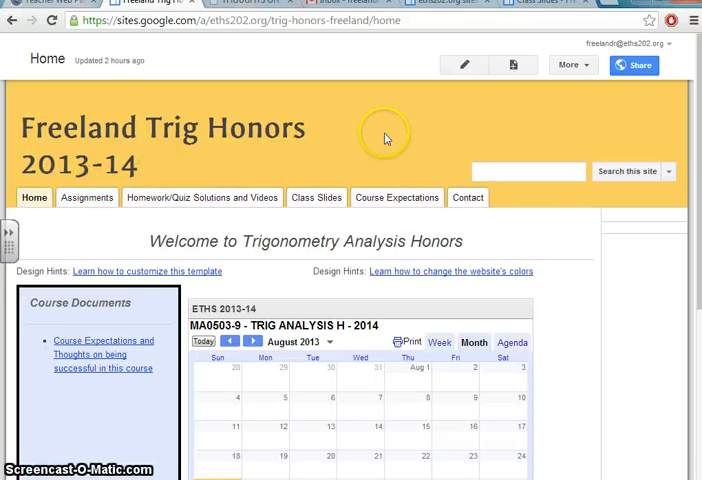
pyautogui.moveTo(464, 390)
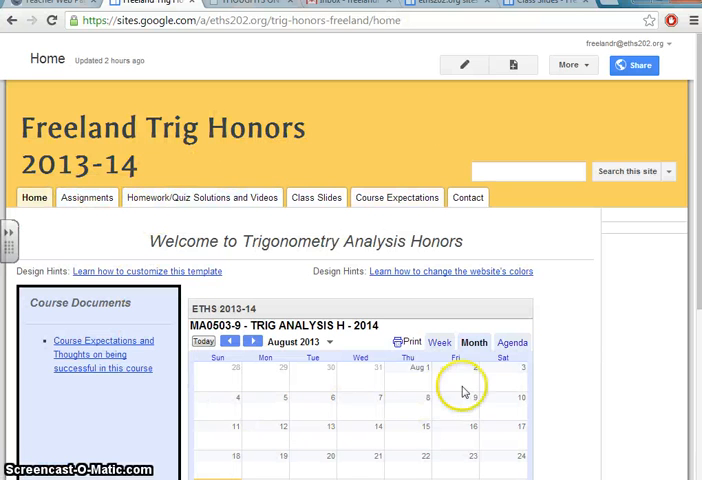
pyautogui.scroll(-3)
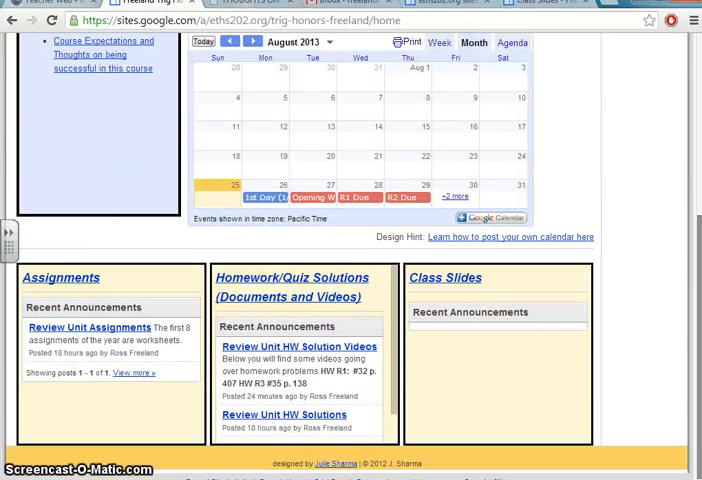
pyautogui.moveTo(692, 330)
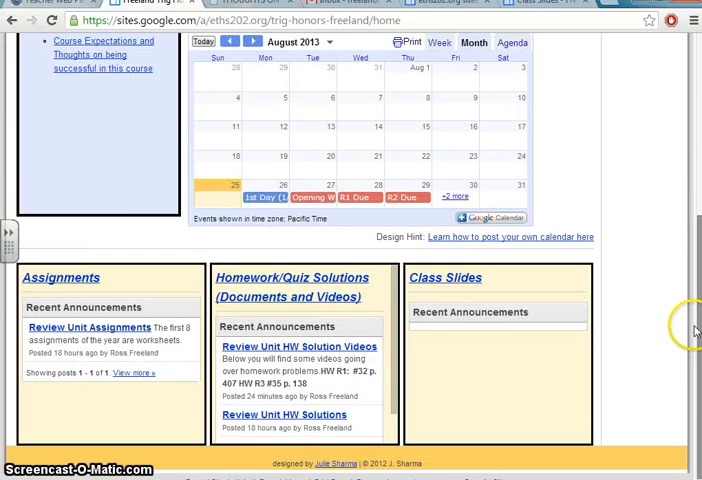